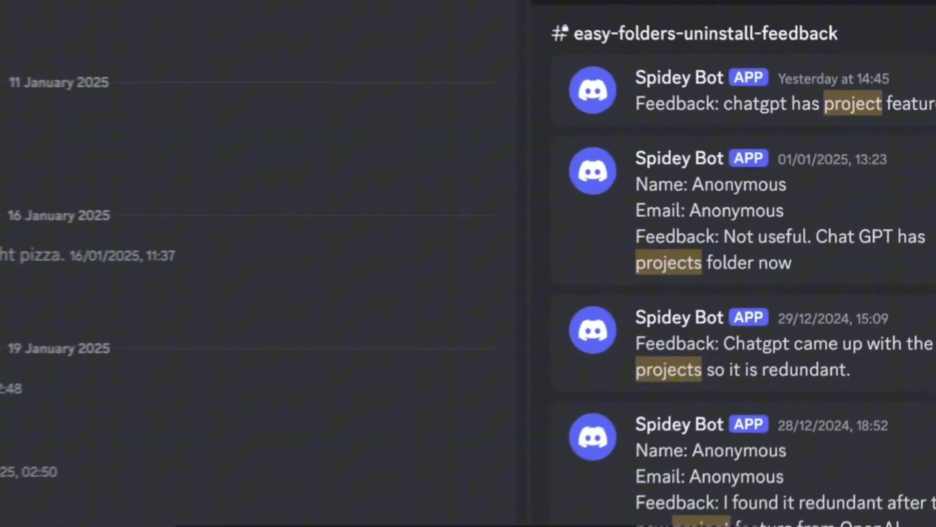
scroll("down", 3)
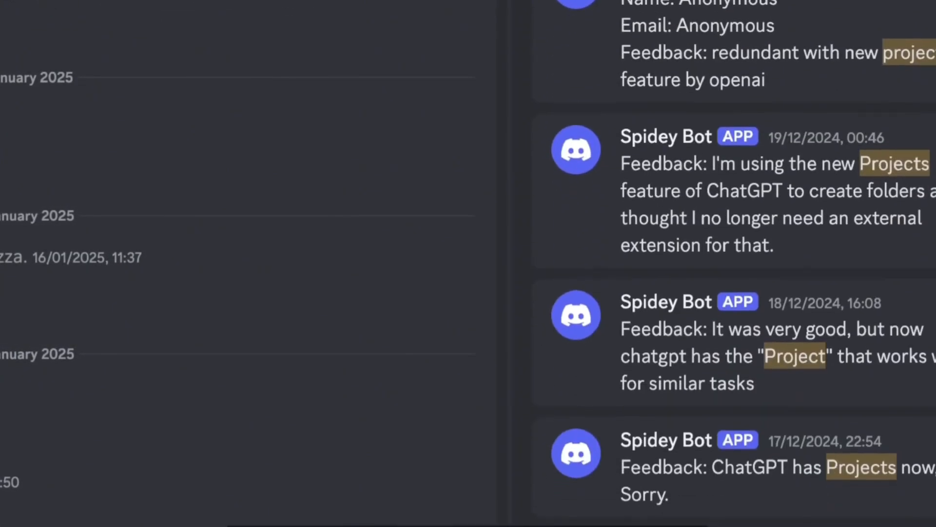
scroll("down", 3)
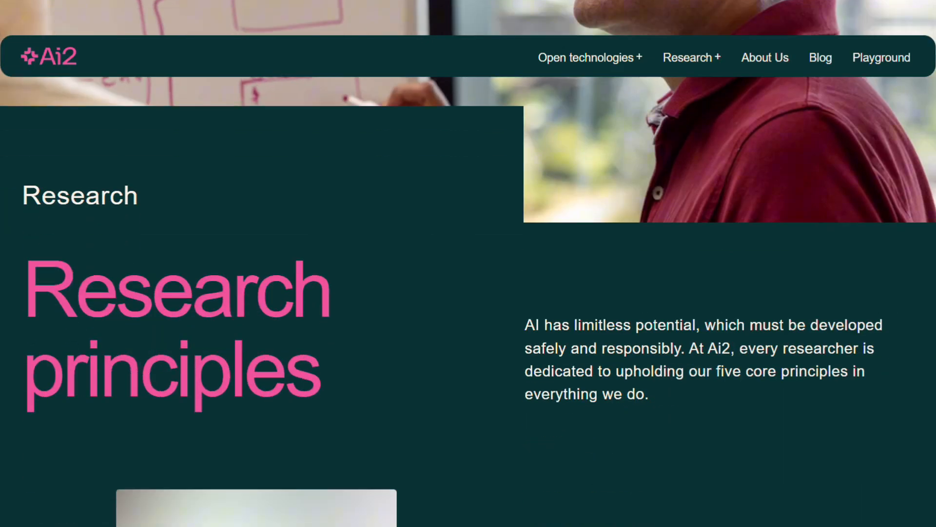
scroll("down", 3)
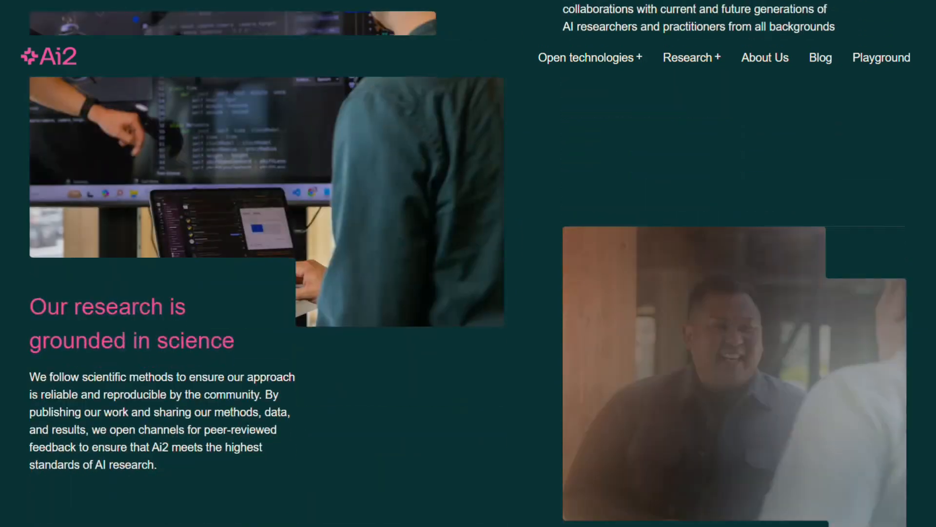
scroll("down", 3)
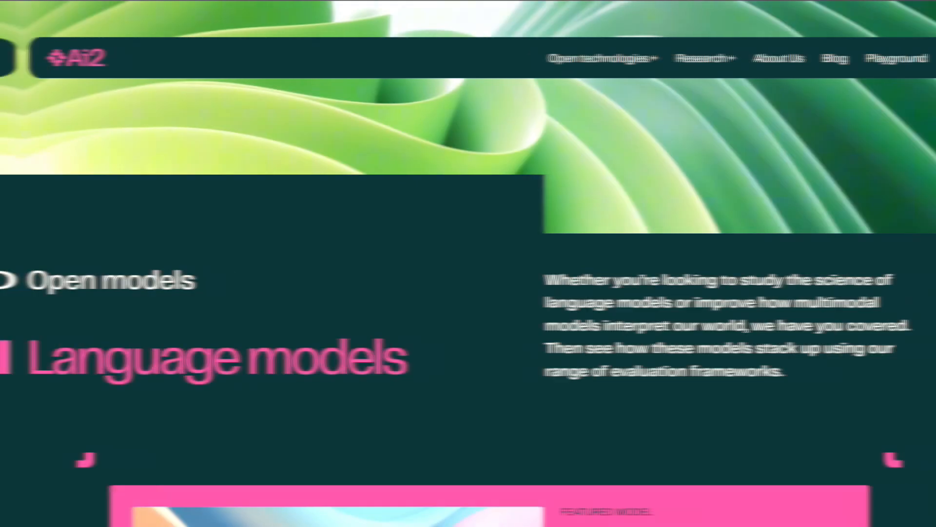
scroll("down", 3)
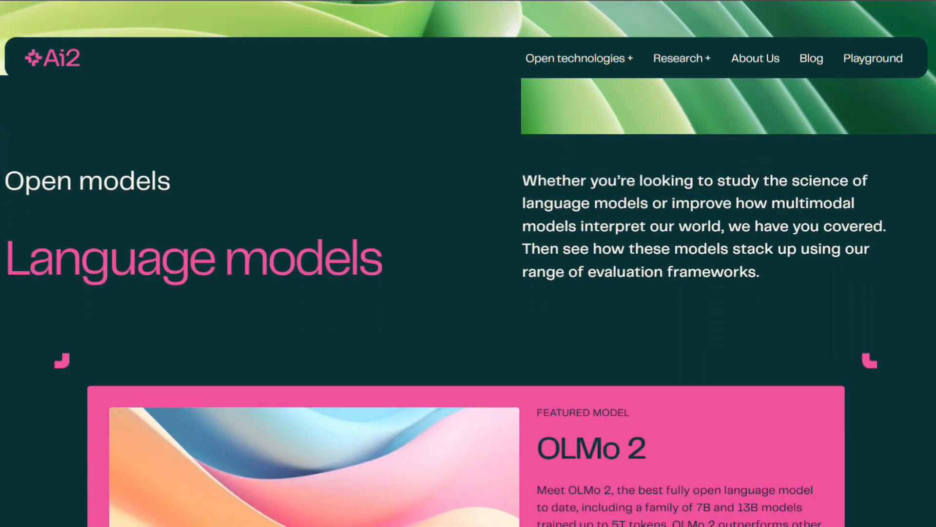
scroll("down", 3)
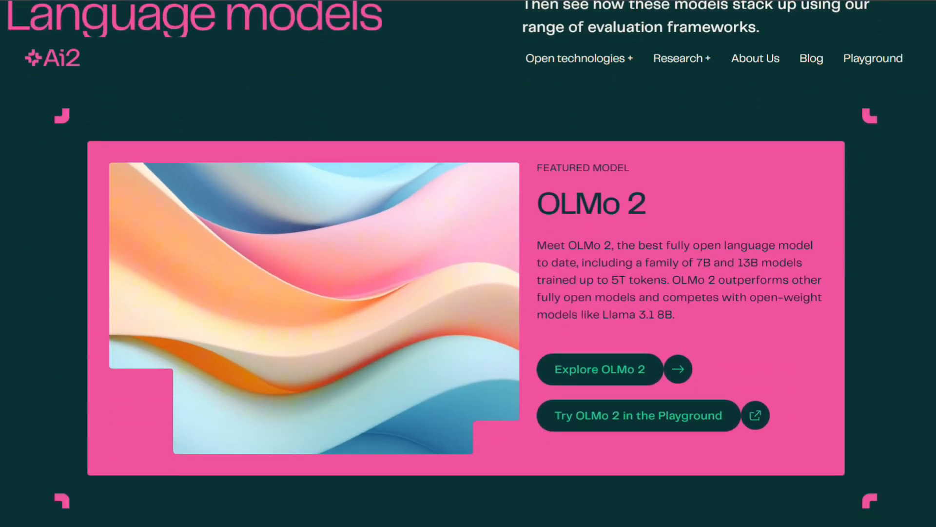